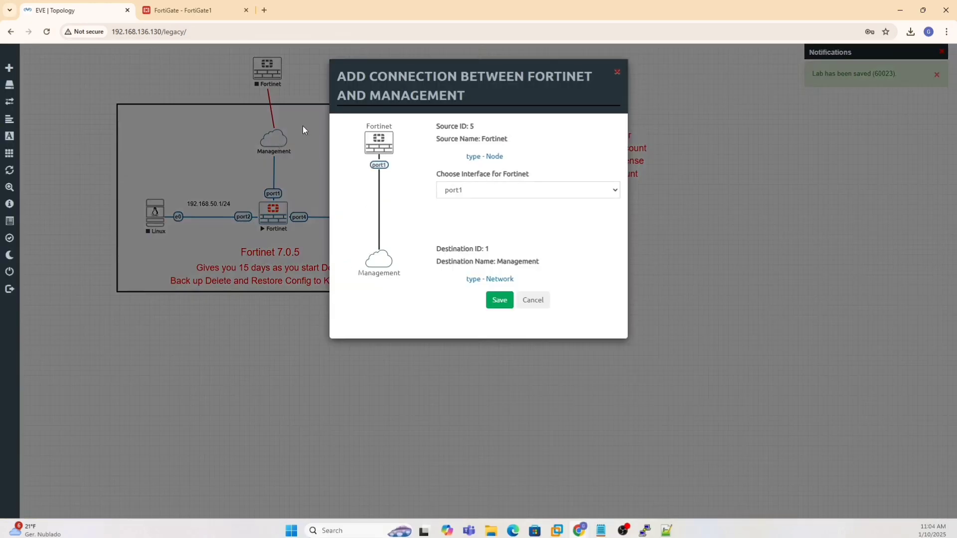
Save the connection linking the Fortinet node's port1 to the Management network
click(498, 300)
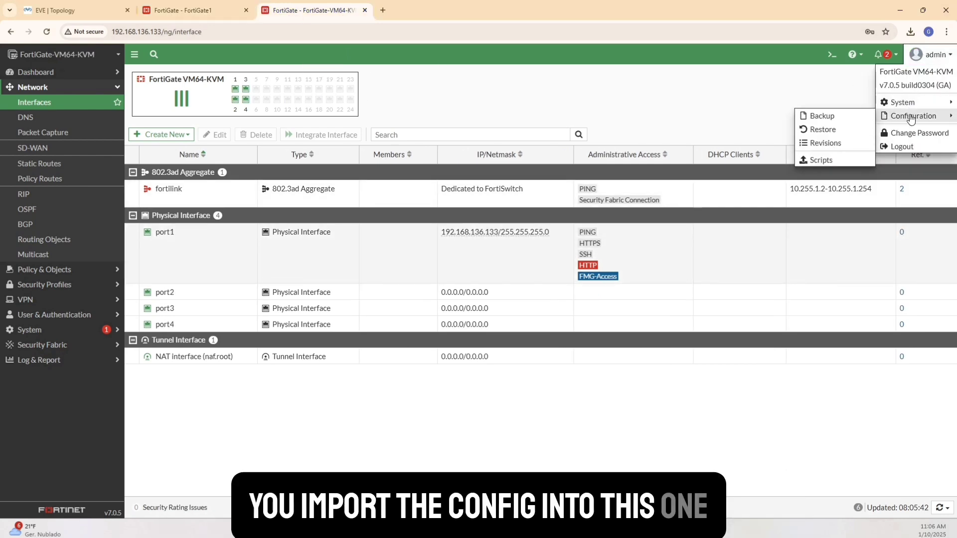
Go to Configuration > Restore with Local PC as source, then switch to the Fortinet Support browser tab
click(823, 129)
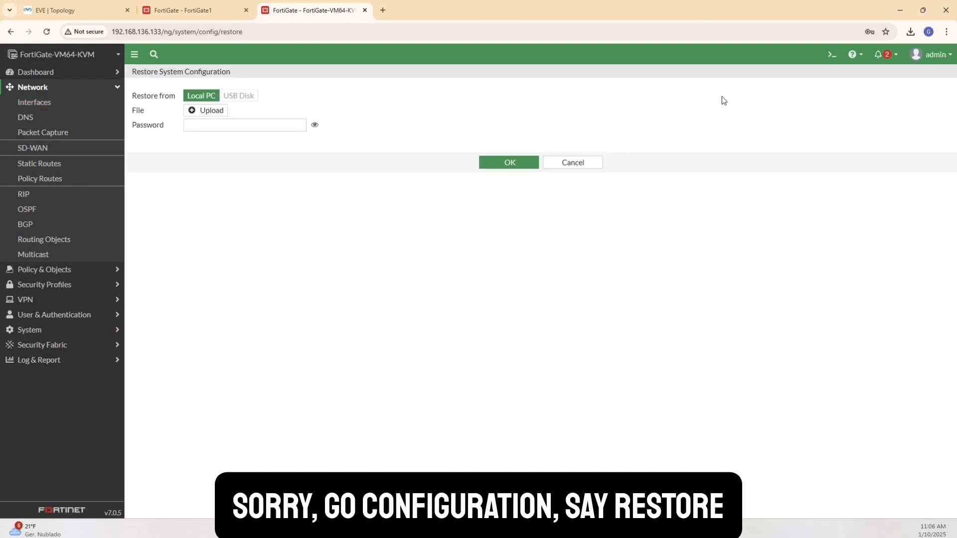
click(72, 10)
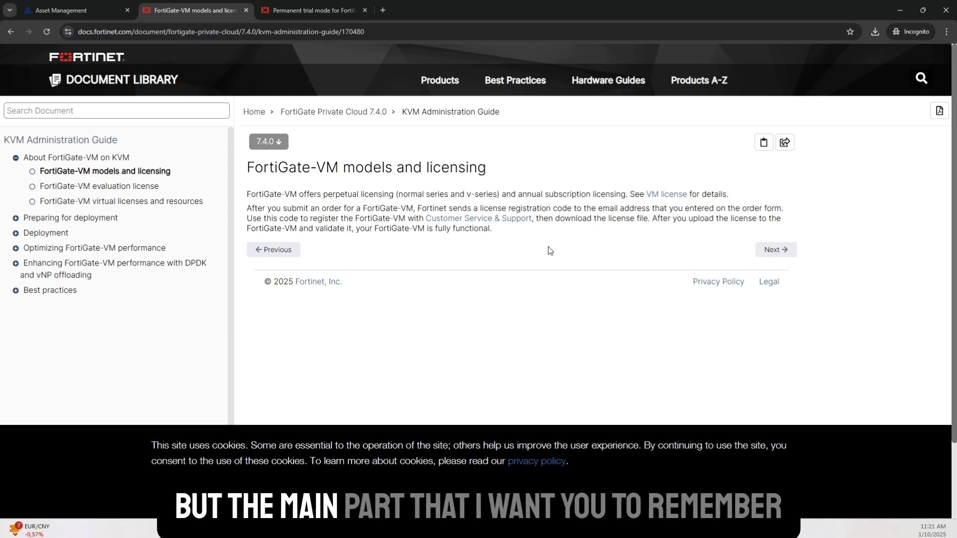
Switch back to the EVE-NG lab tab showing the Fortinet 7.4.6 node topology
click(77, 10)
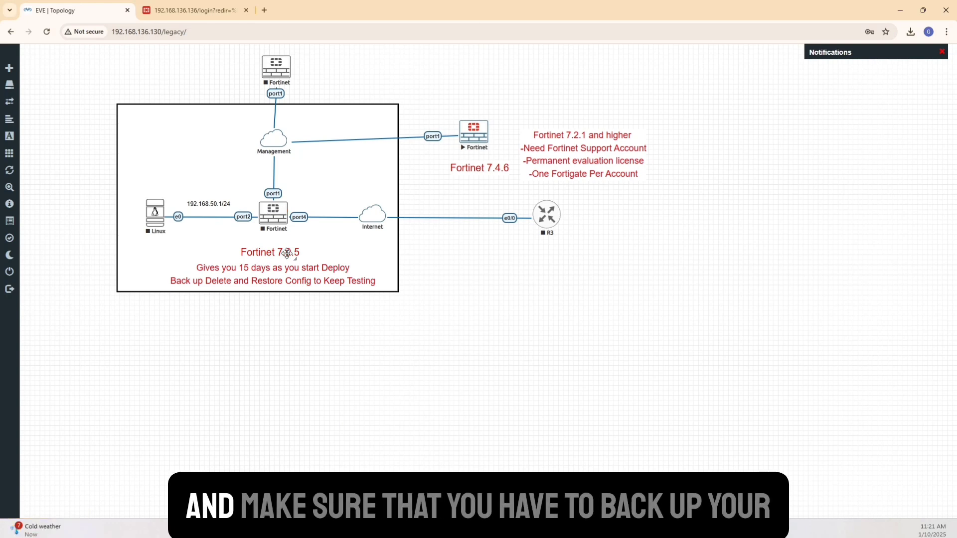